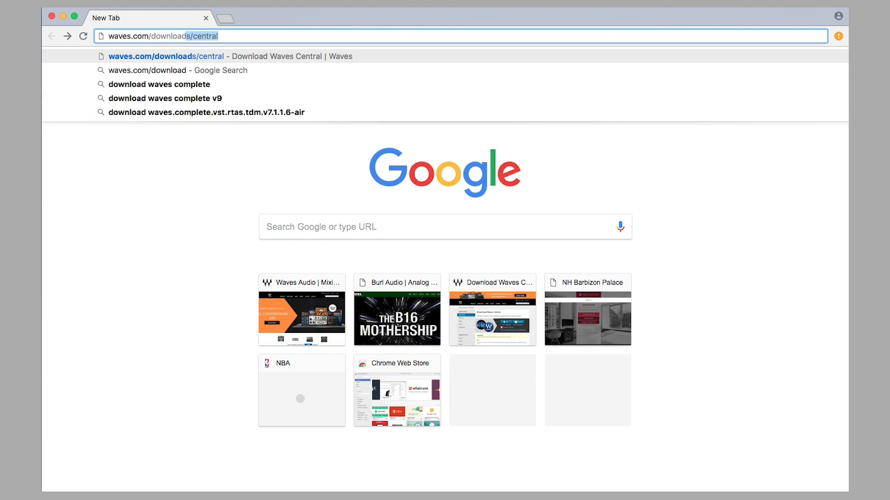
Go to waves.com/downloads/central and open the Waves Central download page.
key("Backspace")
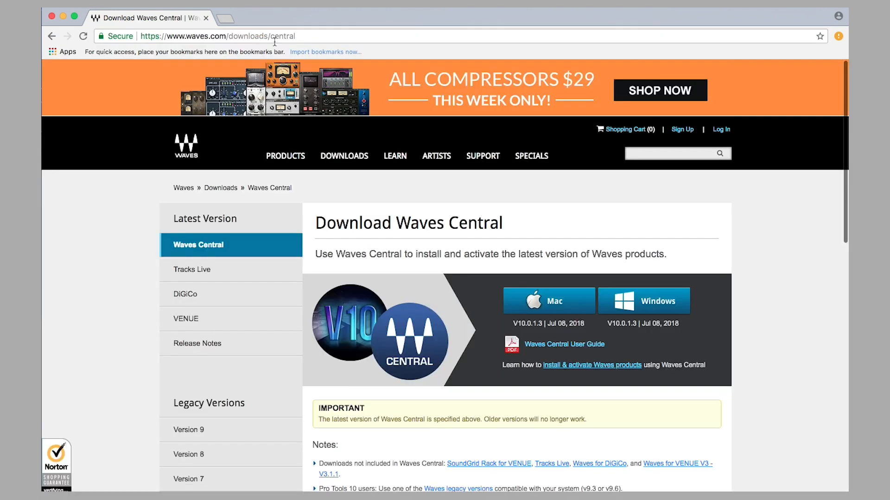
mouse_move(682, 130)
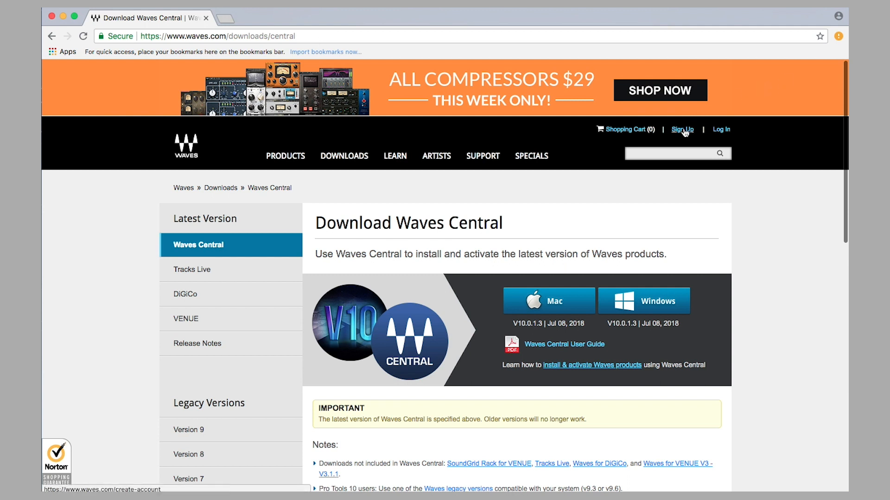
left_click(682, 130)
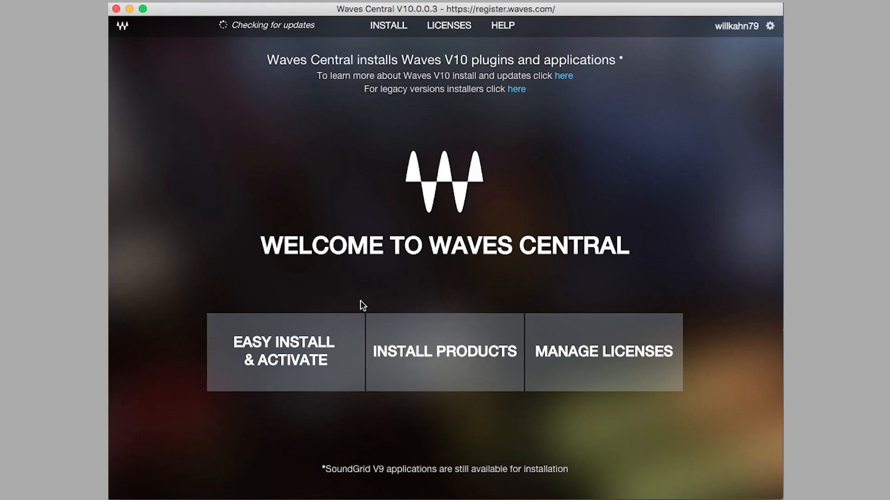
mouse_move(429, 357)
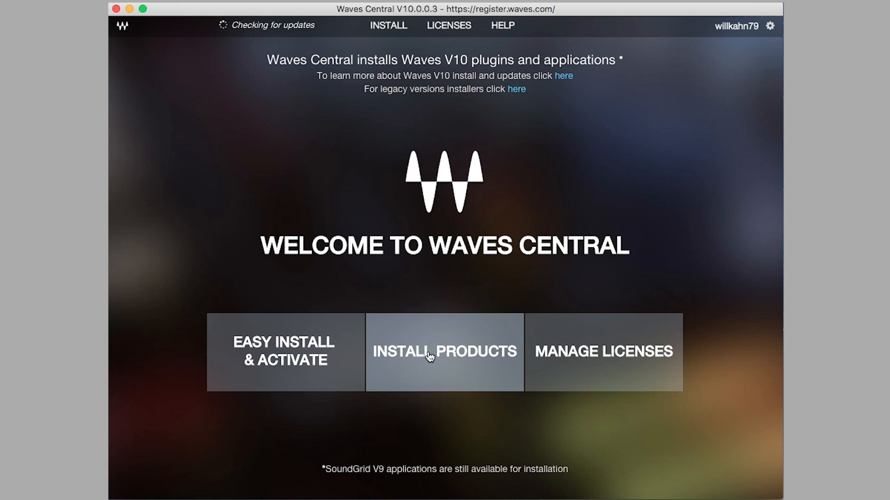
Search all Waves products for 'BMB4' and add BMB4 SoundGrid Motherboard to the online install selection.
left_click(444, 351)
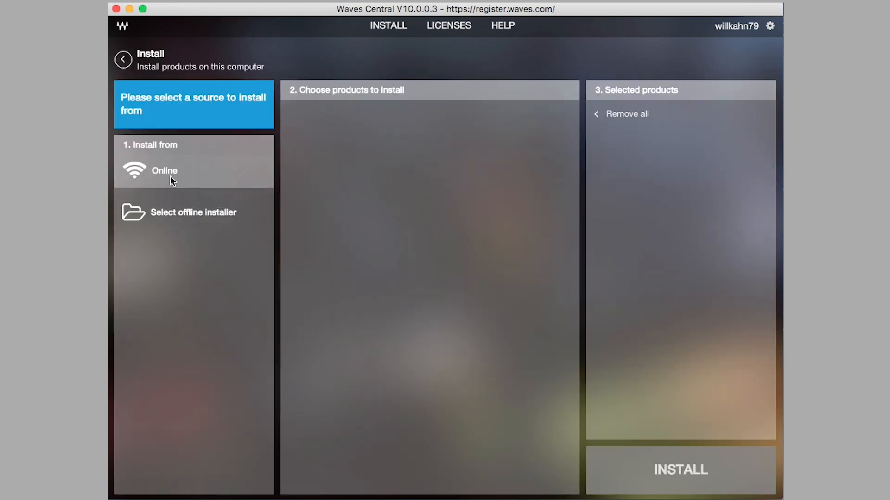
left_click(164, 171)
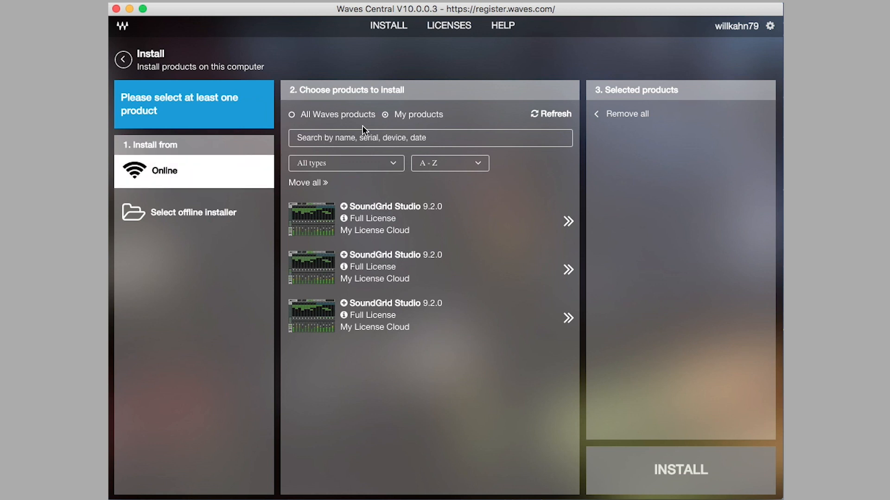
left_click(549, 114)
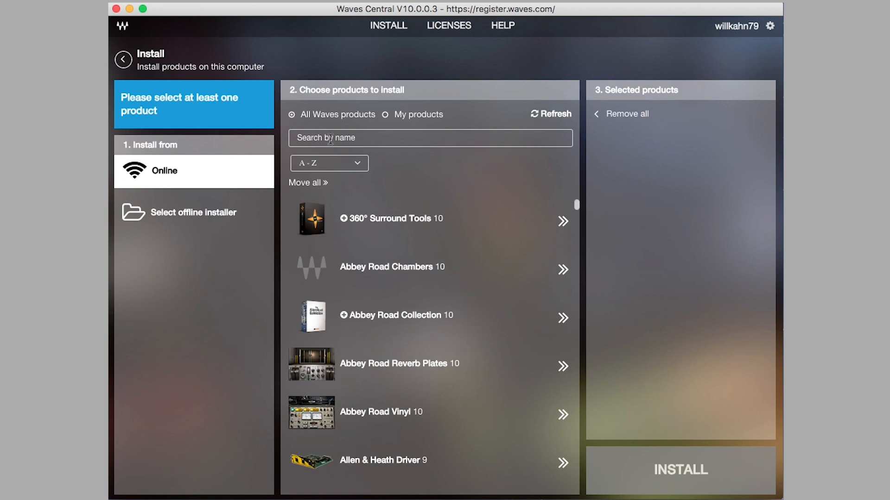
type("B")
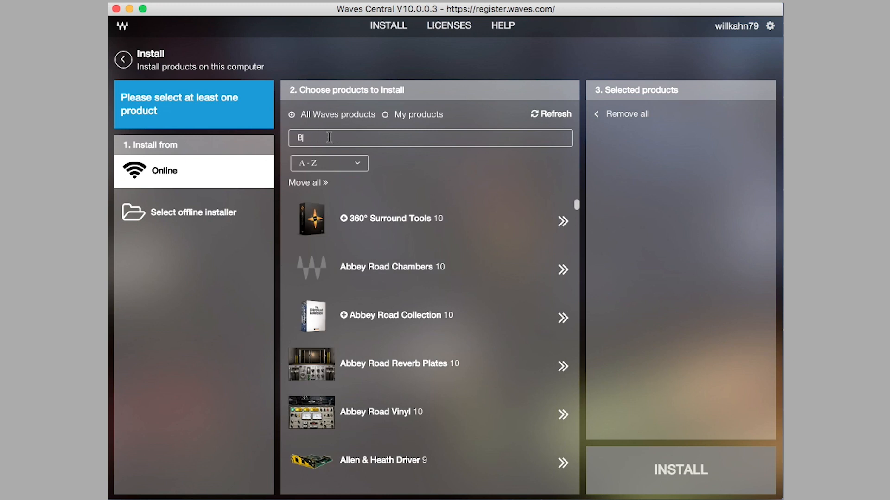
type("MB4")
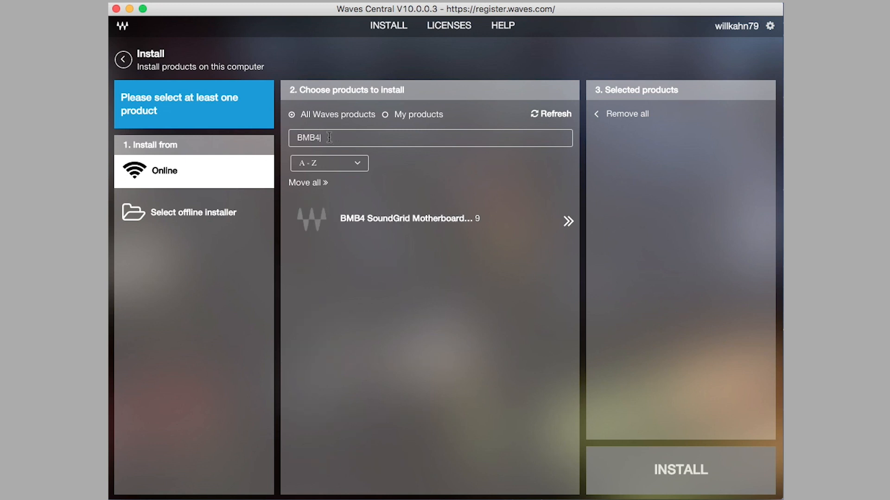
mouse_move(358, 220)
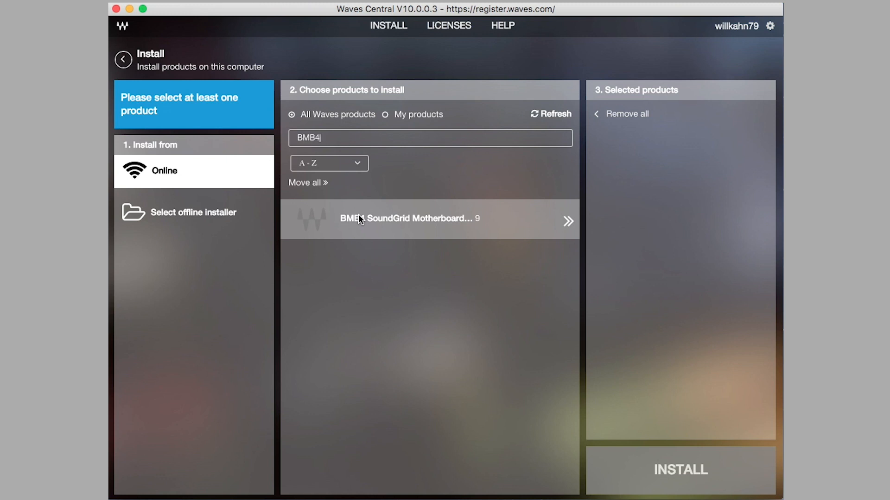
left_click(568, 220)
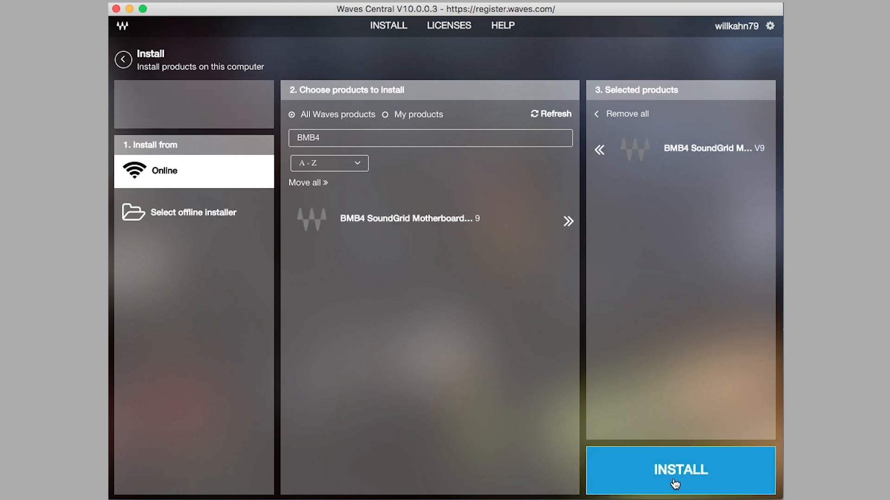
left_click(679, 470)
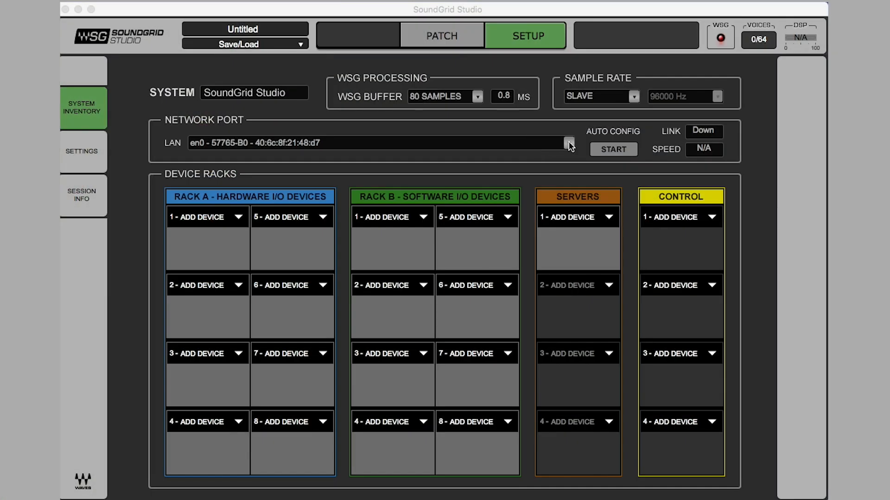
Open the LAN Network Port list to choose the en0 adapter.
left_click(568, 142)
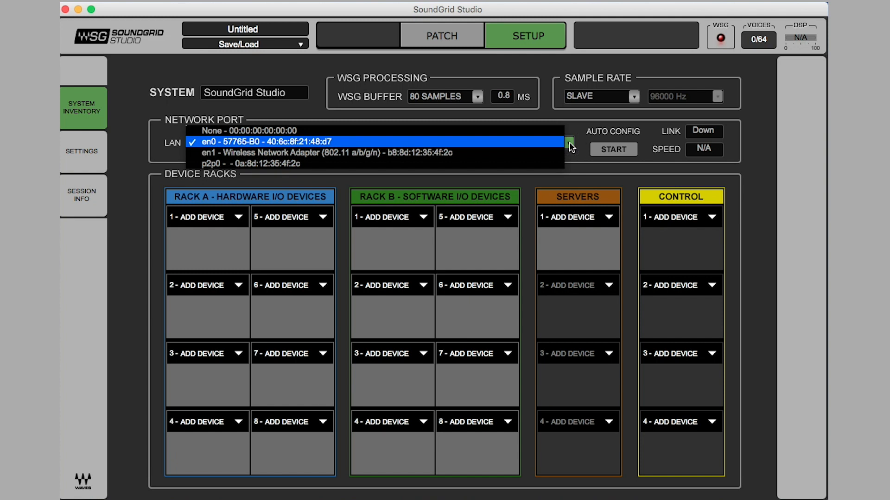
mouse_move(471, 144)
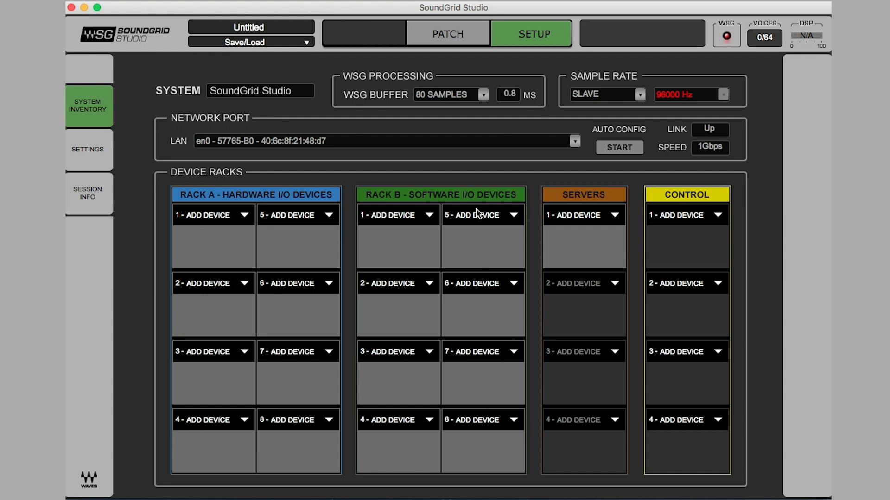
mouse_move(524, 39)
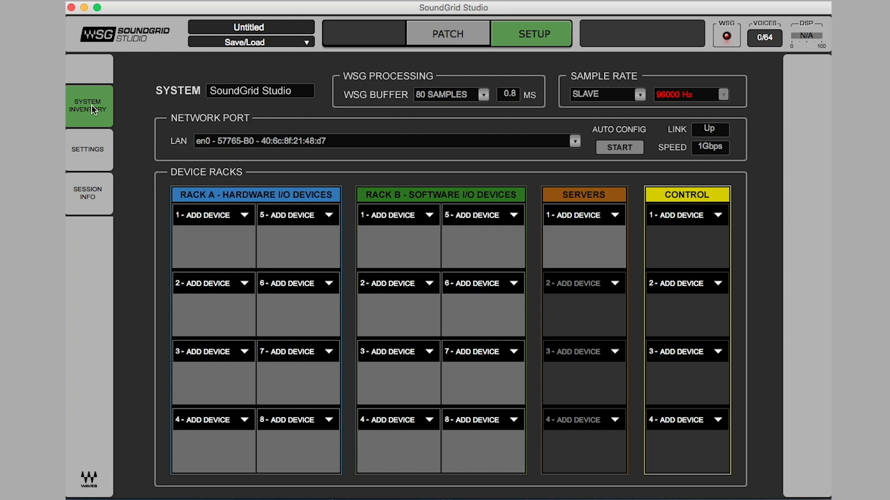
mouse_move(241, 207)
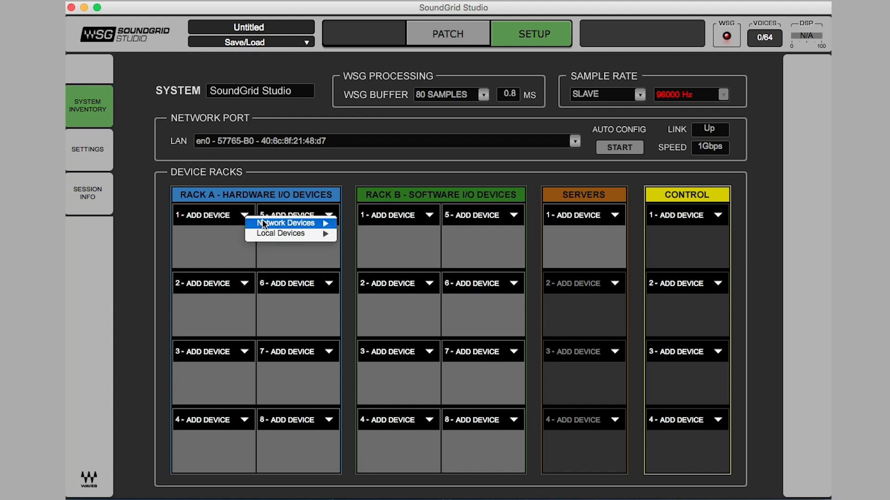
mouse_move(286, 222)
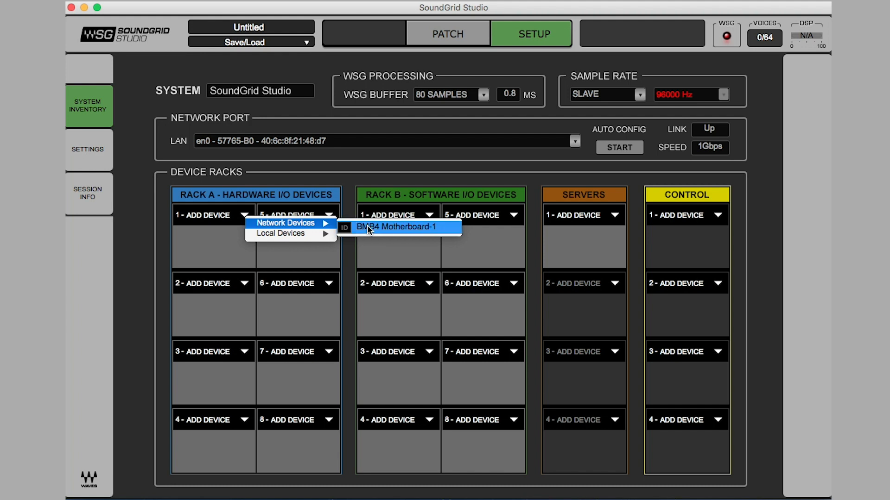
Assign BMB4 Motherboard-1 to the first hardware I/O rack slot.
left_click(399, 227)
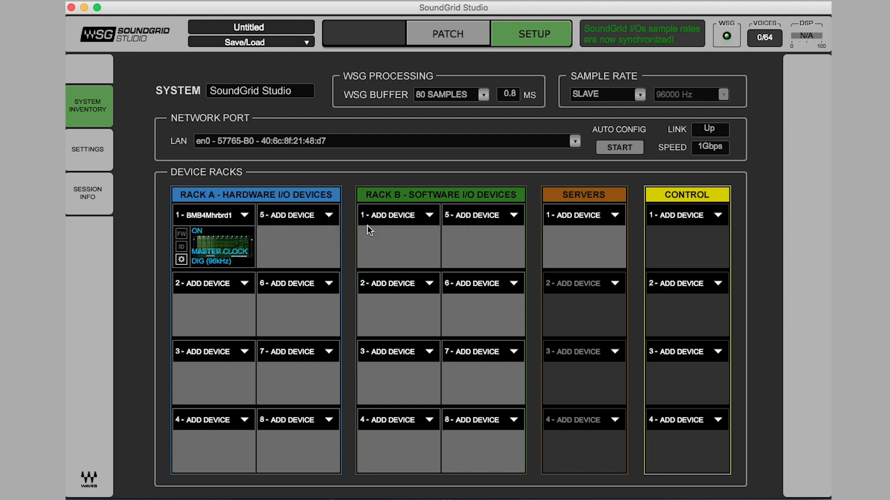
mouse_move(430, 220)
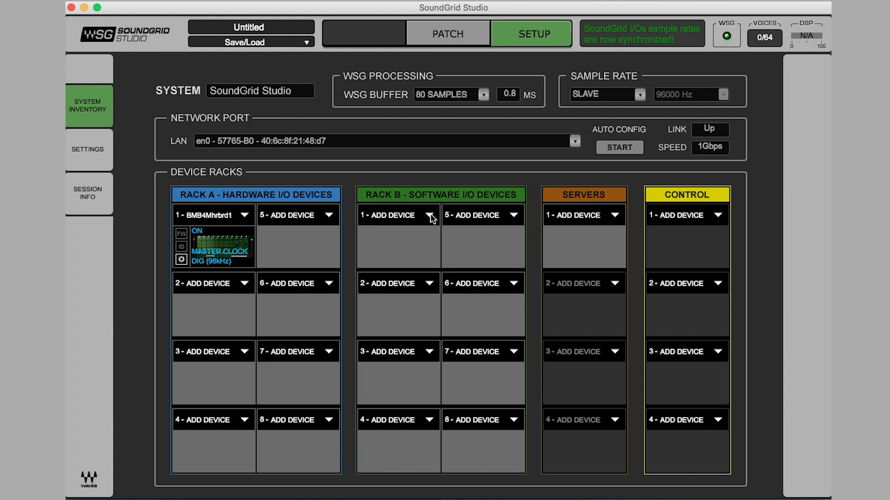
mouse_move(429, 217)
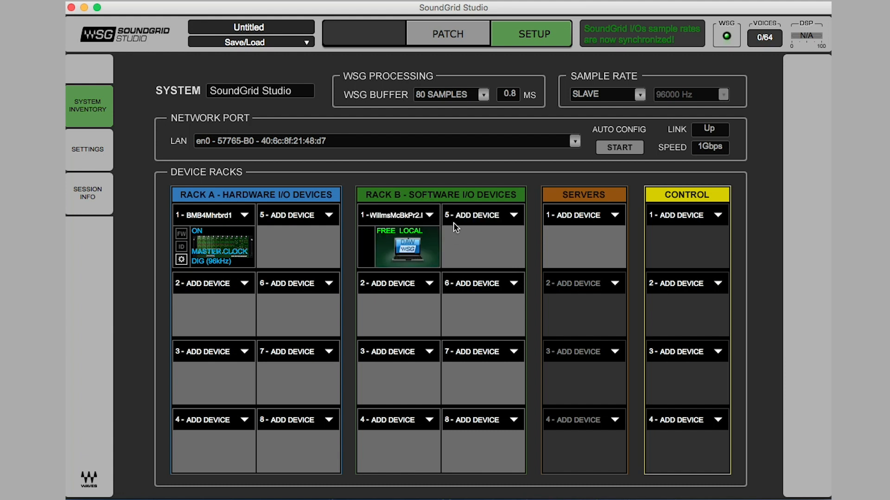
Run Auto Config from Setup, answer the save-session prompt, and return to Device to Device patching.
left_click(446, 34)
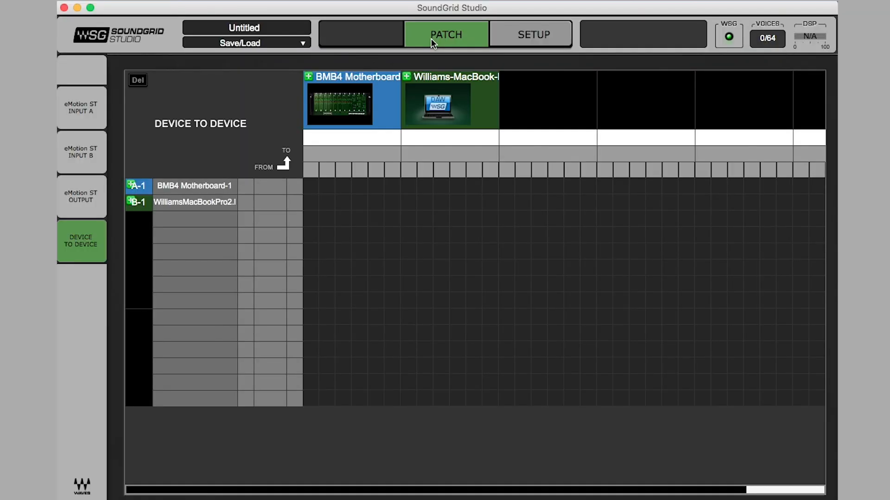
left_click(531, 37)
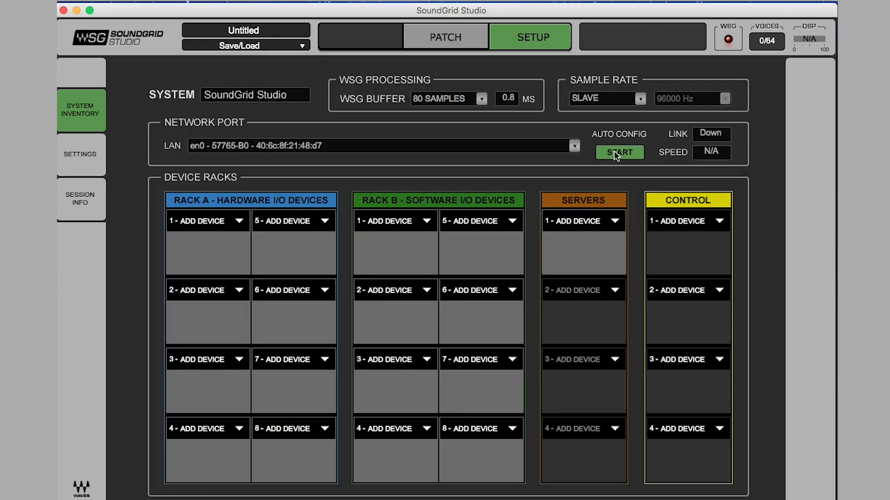
left_click(619, 152)
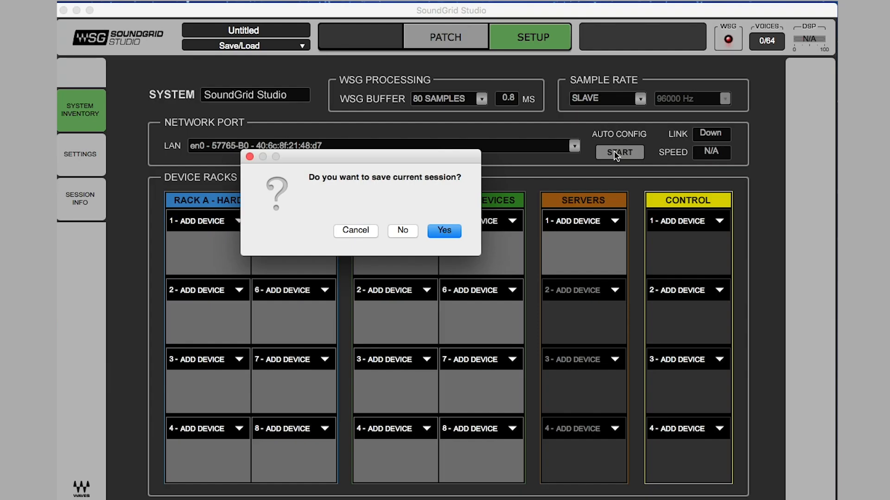
left_click(402, 230)
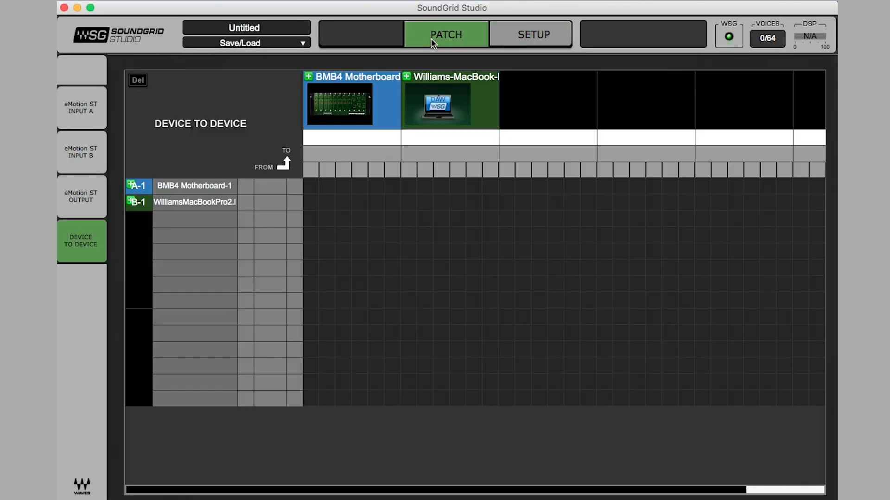
left_click(531, 35)
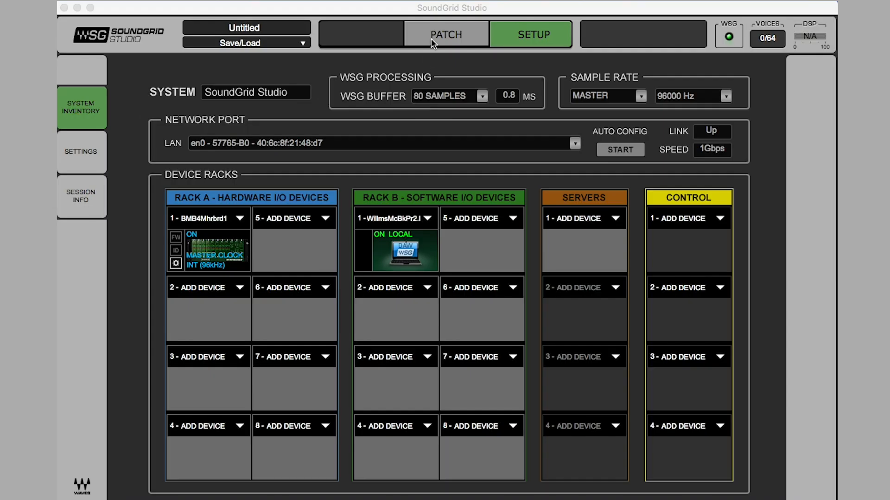
left_click(446, 35)
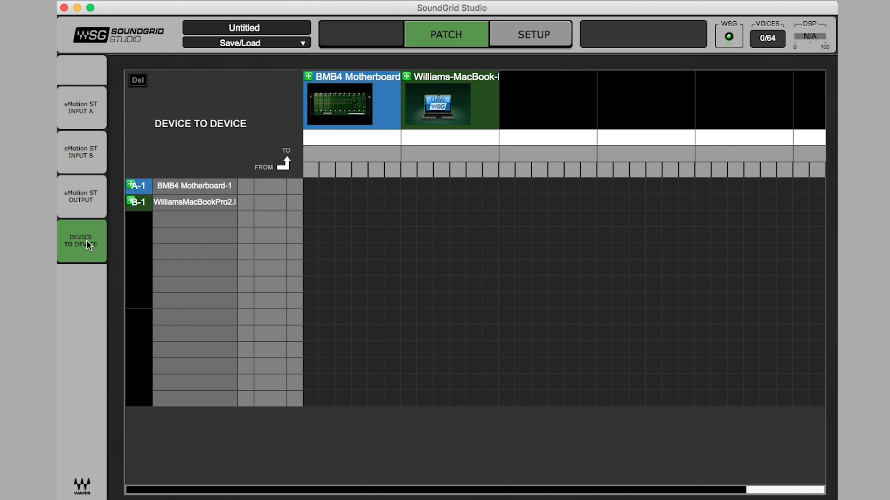
mouse_move(126, 192)
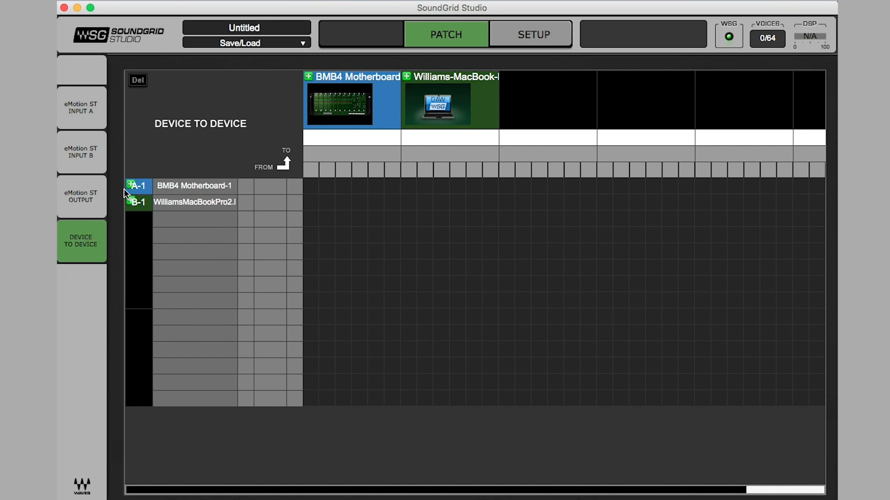
Expand the computer's source channels and the BMB4 Motherboard's EXP channels as destinations and sources.
left_click(132, 202)
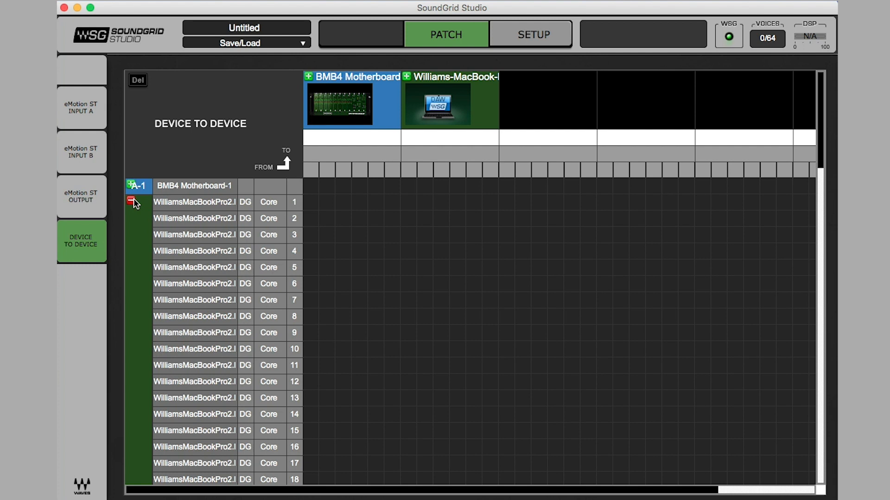
mouse_move(315, 106)
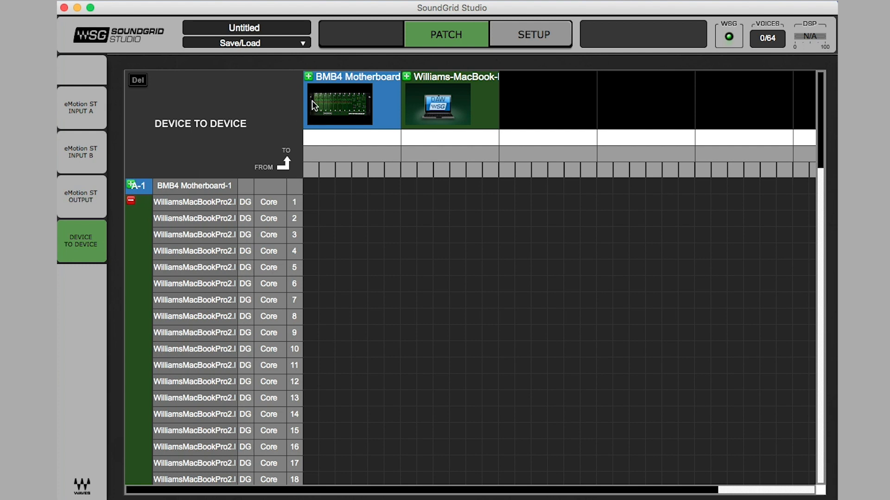
left_click(309, 77)
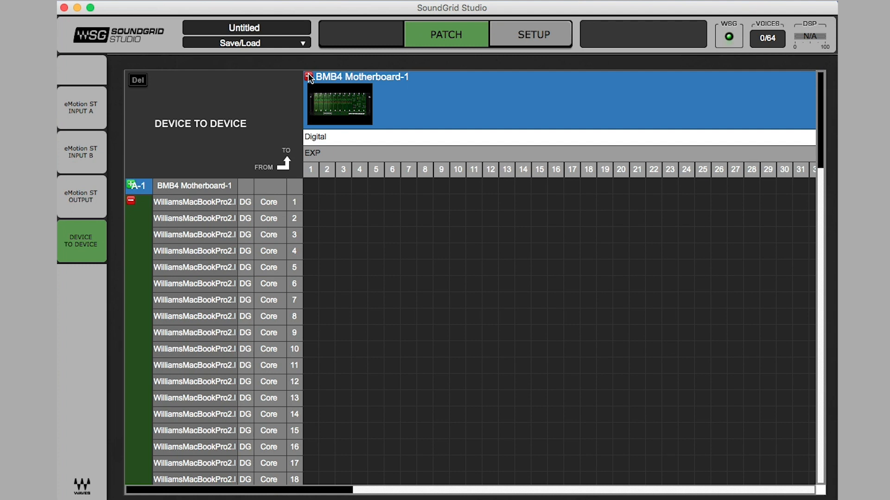
left_click(311, 202)
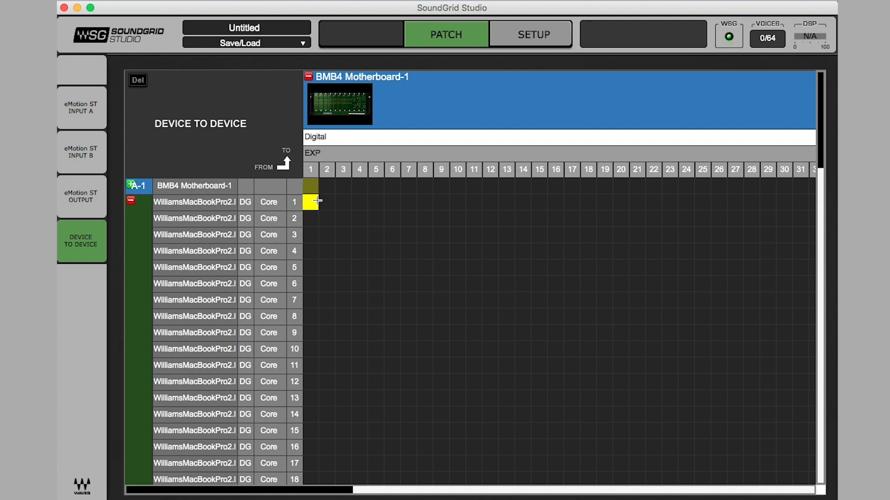
left_click(311, 202)
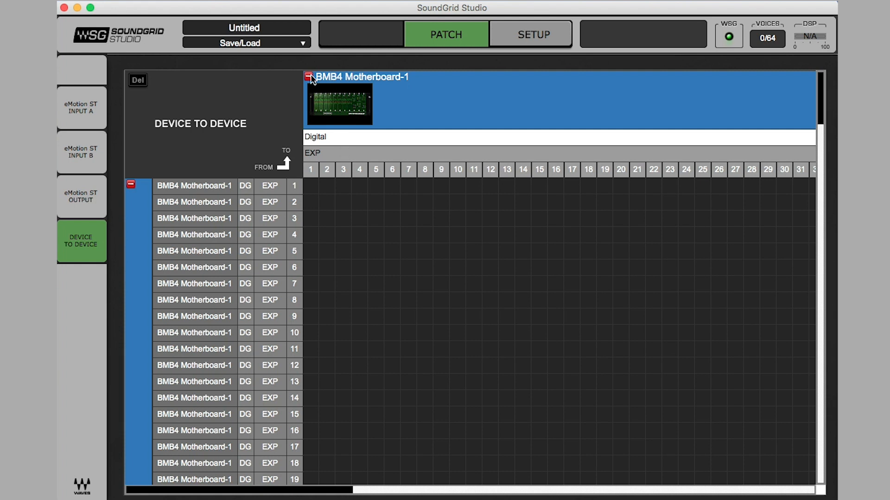
Expand the MacBook column and patch BMB4 EXP 1–16 diagonally to Core Audio 1–16.
left_click(311, 78)
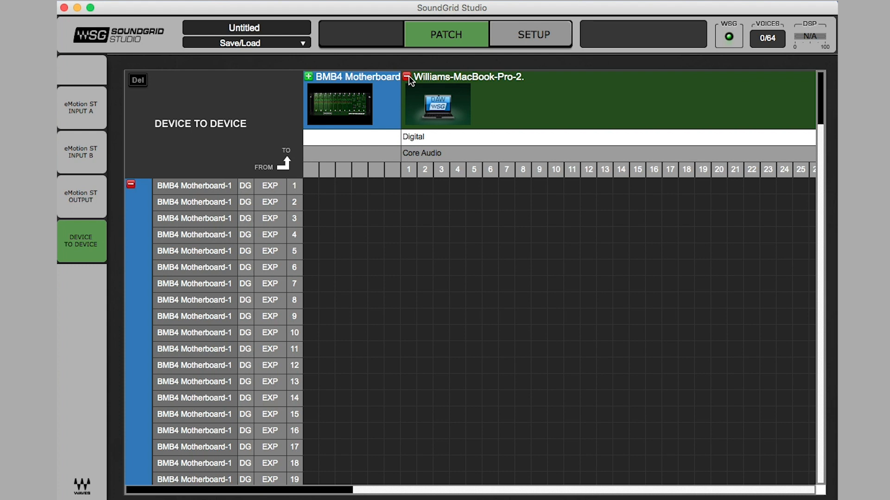
mouse_move(248, 225)
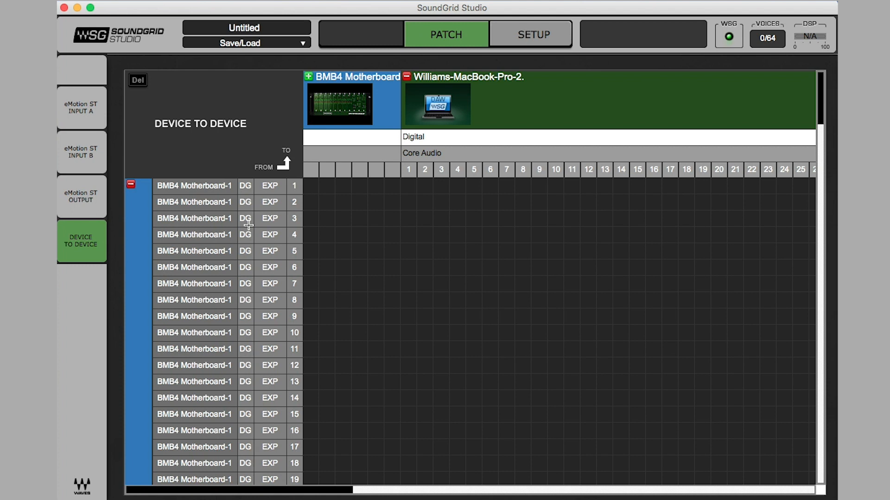
left_click(408, 188)
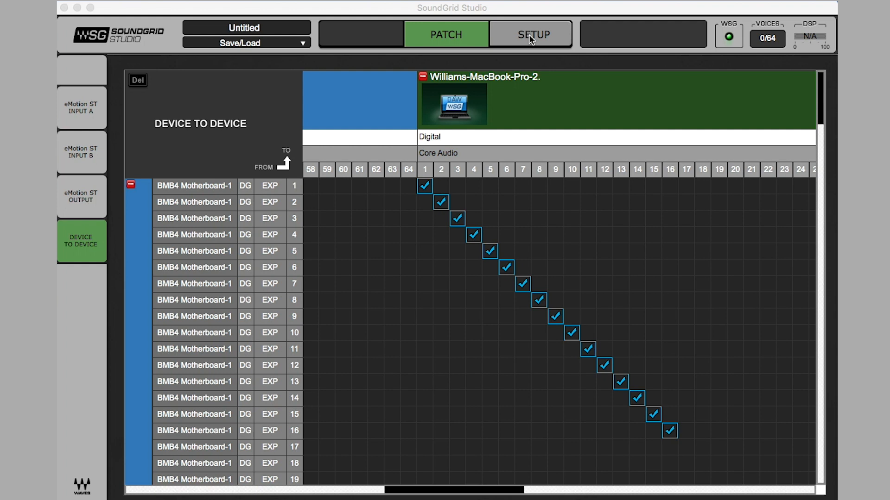
Set the system Sample Rate to Slave and the BMB4 clock source to B80 Control.
left_click(532, 35)
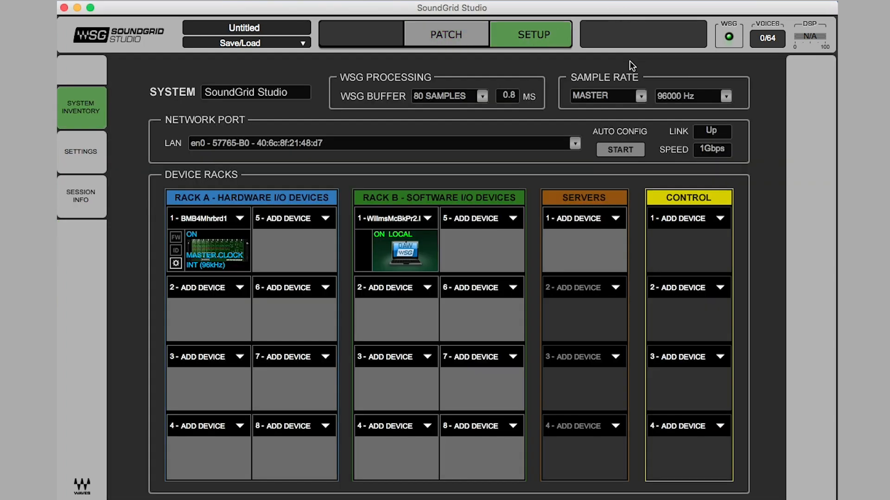
left_click(606, 96)
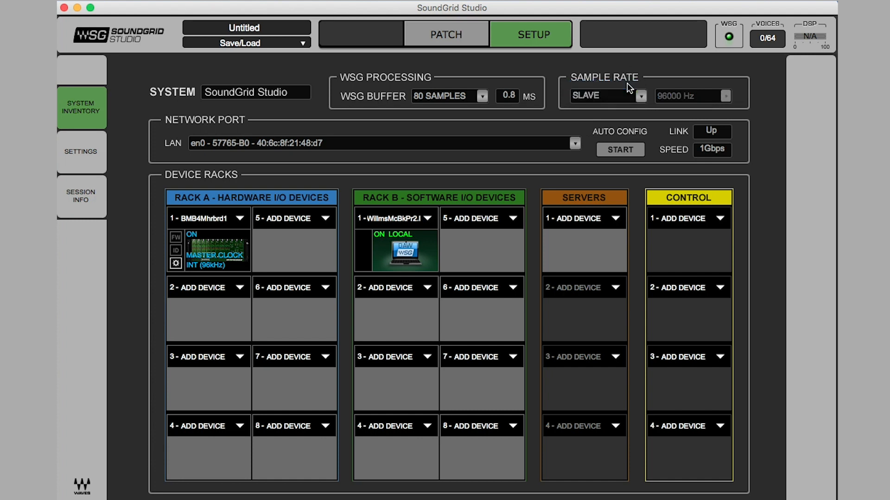
mouse_move(238, 223)
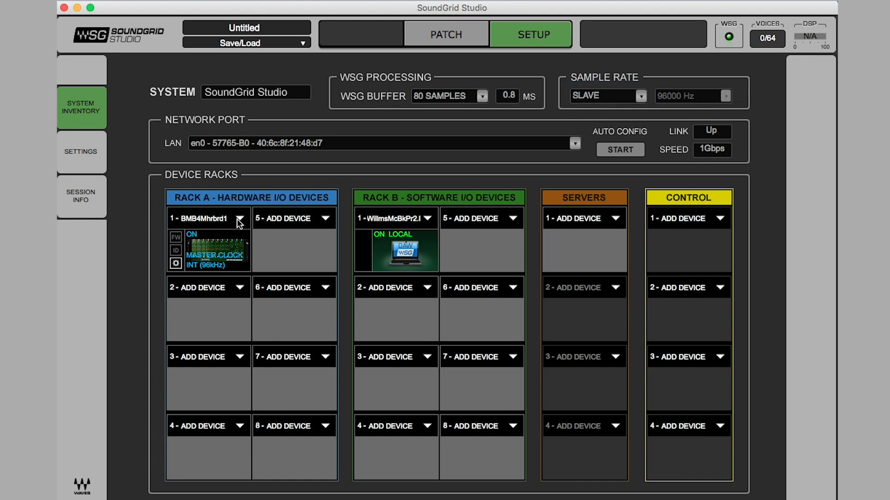
mouse_move(176, 271)
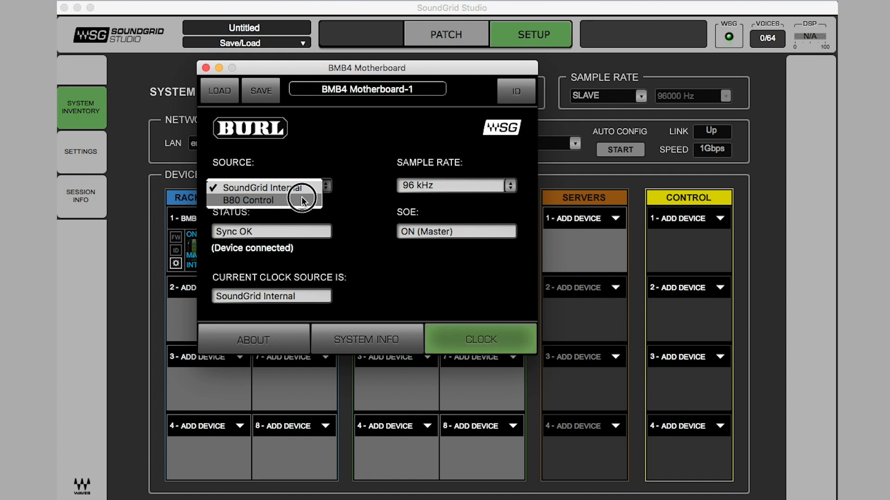
left_click(248, 200)
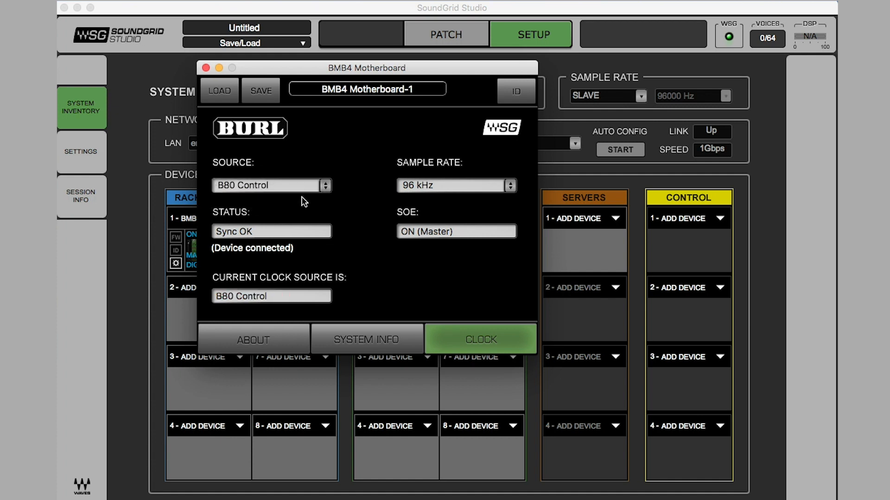
left_click(446, 35)
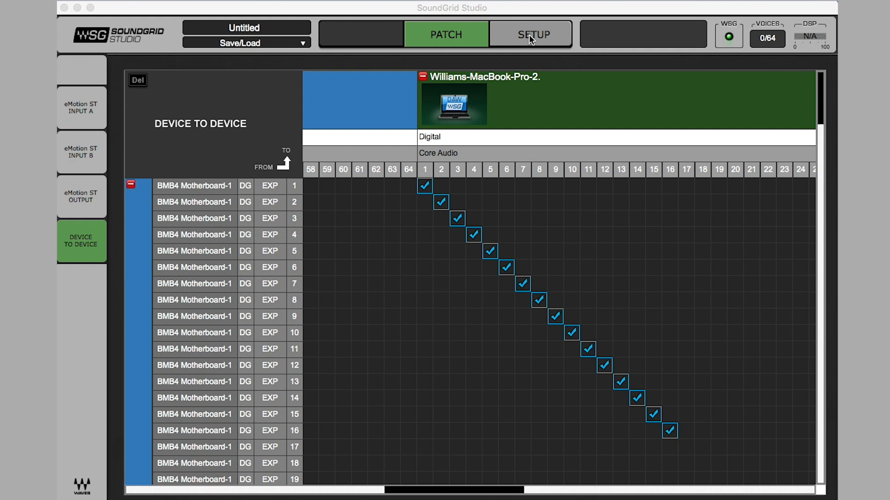
Reapply Slave sample rate and choose B80 Control under Source in the BMB4 gear panel.
left_click(532, 34)
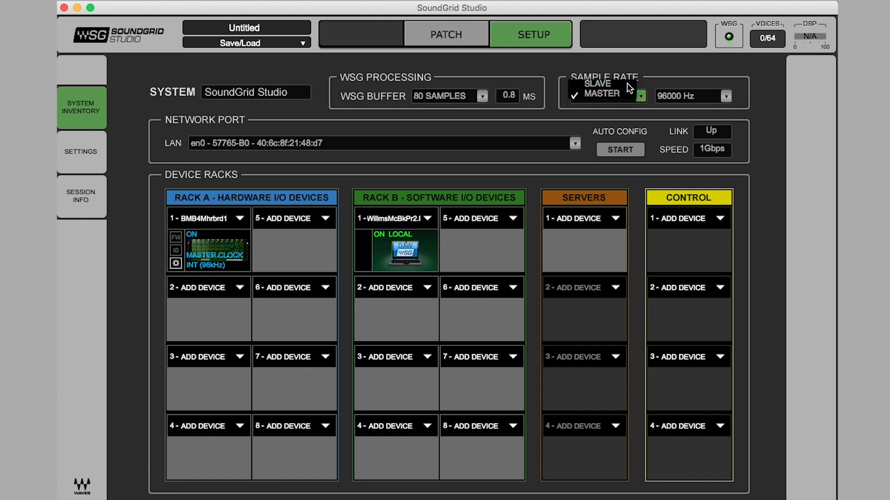
left_click(595, 84)
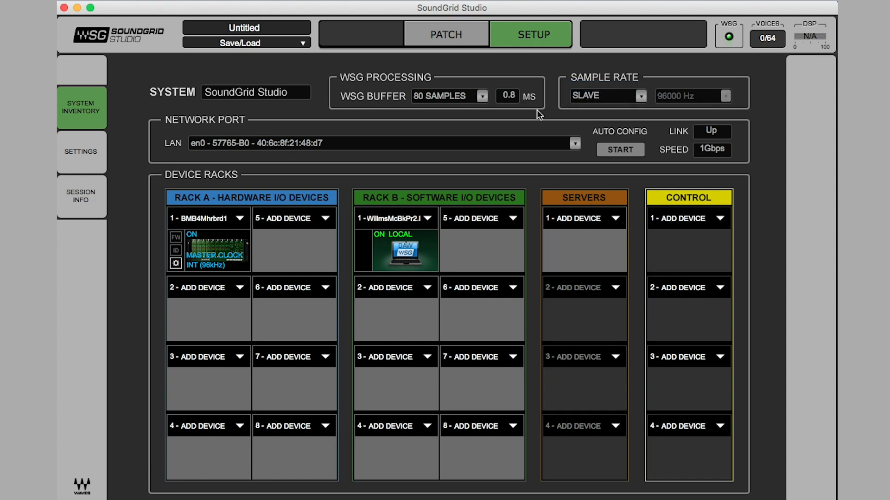
mouse_move(144, 265)
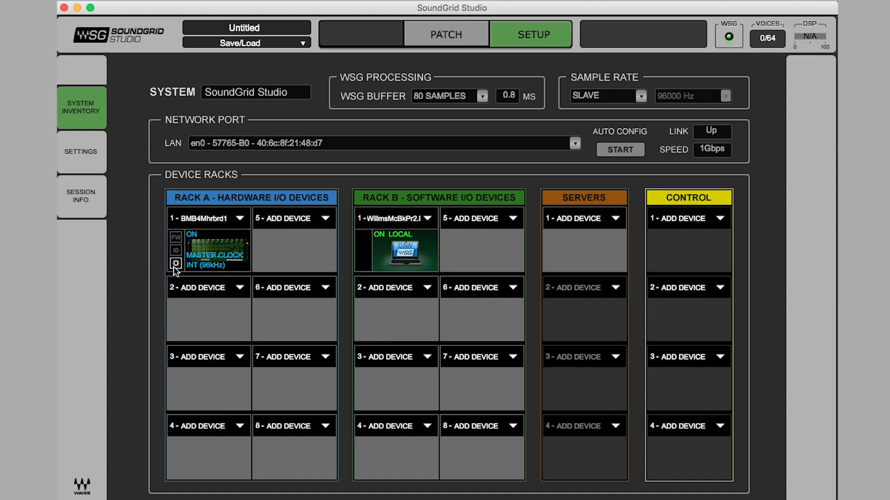
left_click(176, 265)
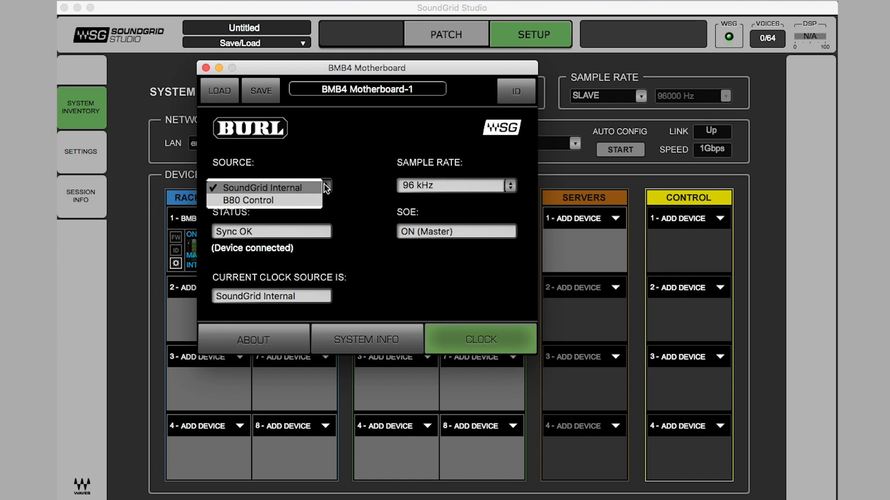
left_click(248, 200)
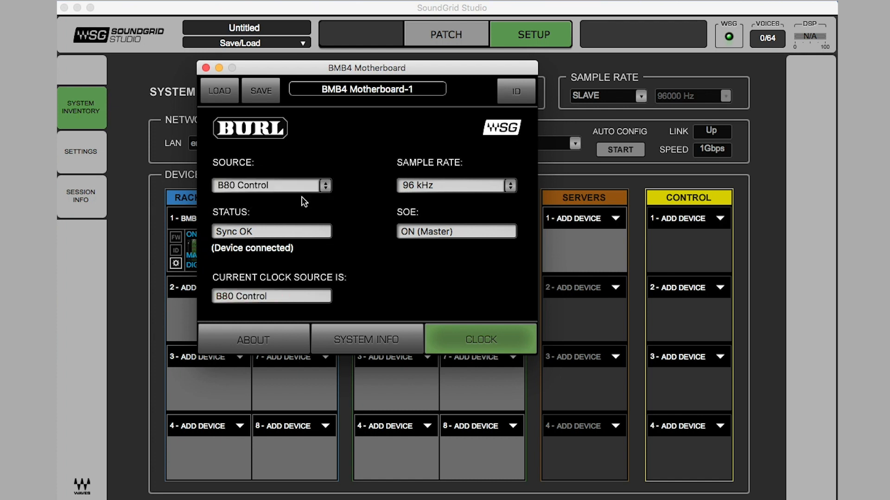
left_click(445, 34)
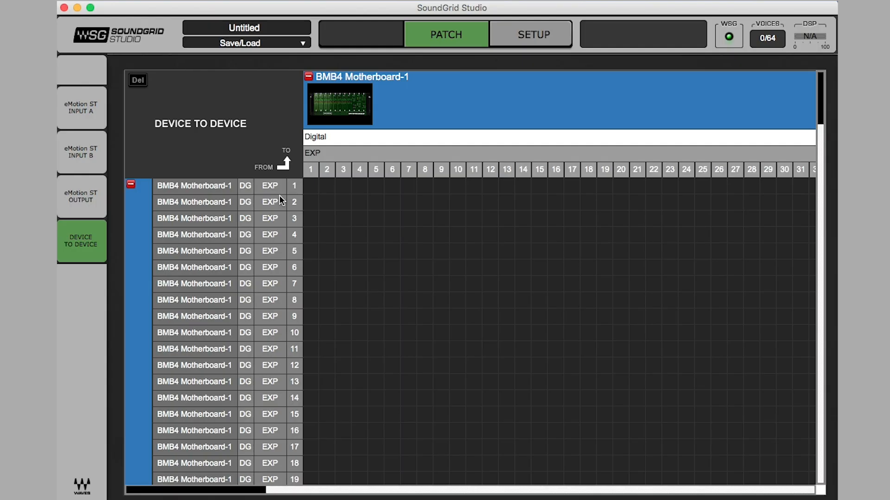
Set the system to Master at 96 kHz and the BMB4 clock back to SoundGrid Internal.
left_click(532, 34)
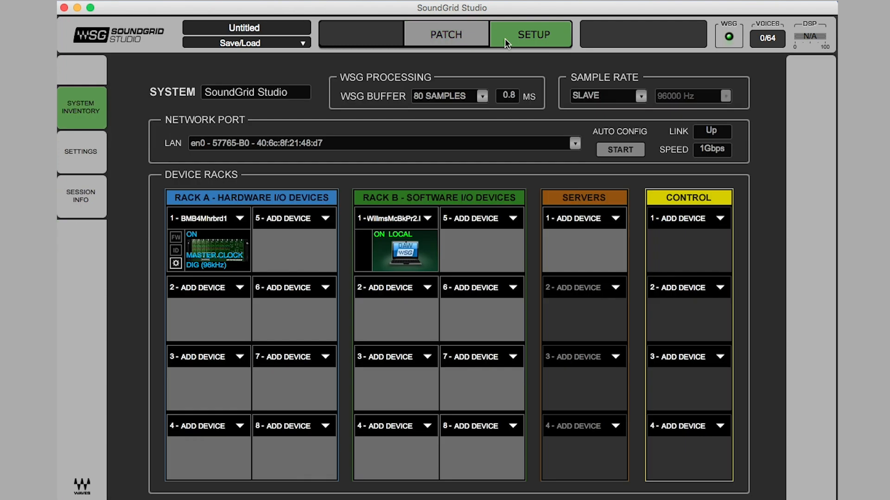
mouse_move(632, 93)
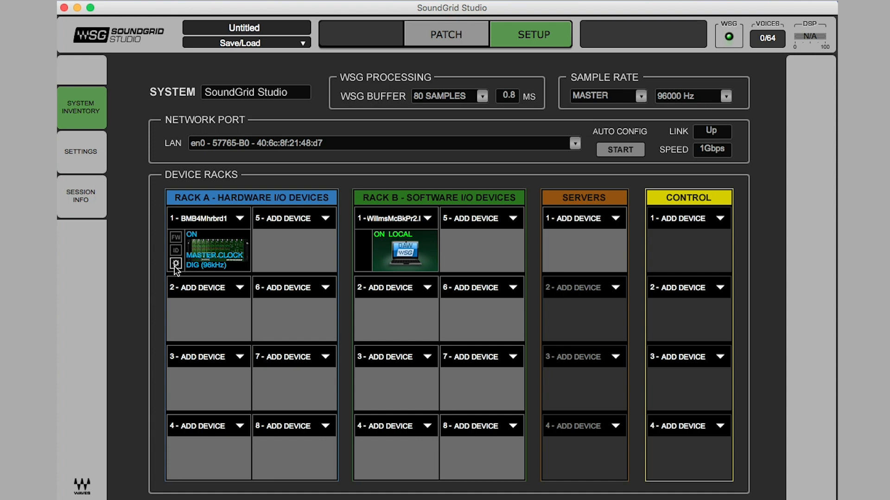
left_click(175, 263)
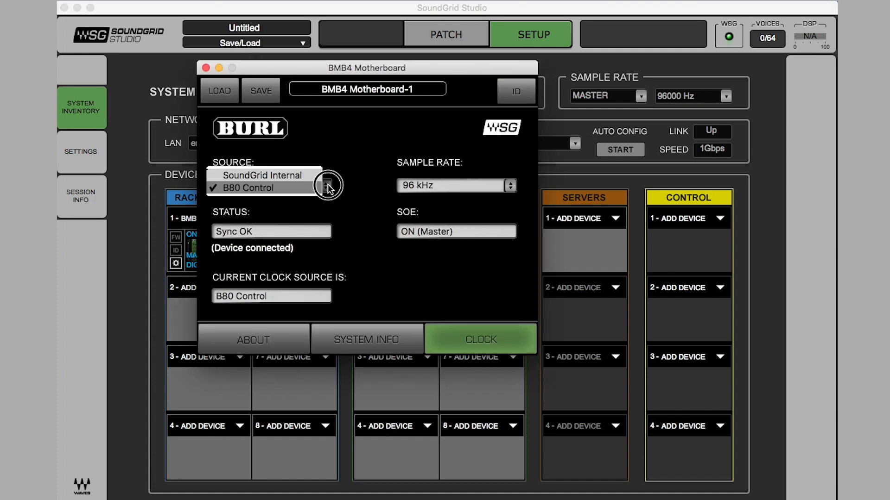
left_click(262, 175)
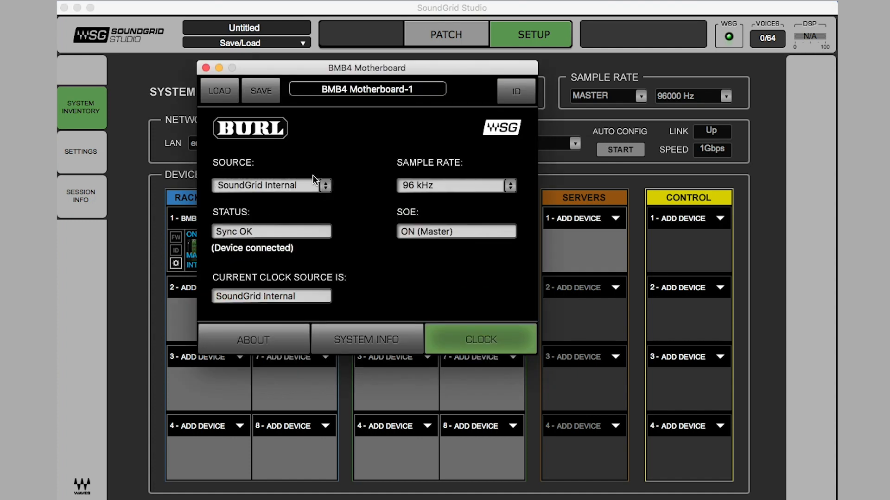